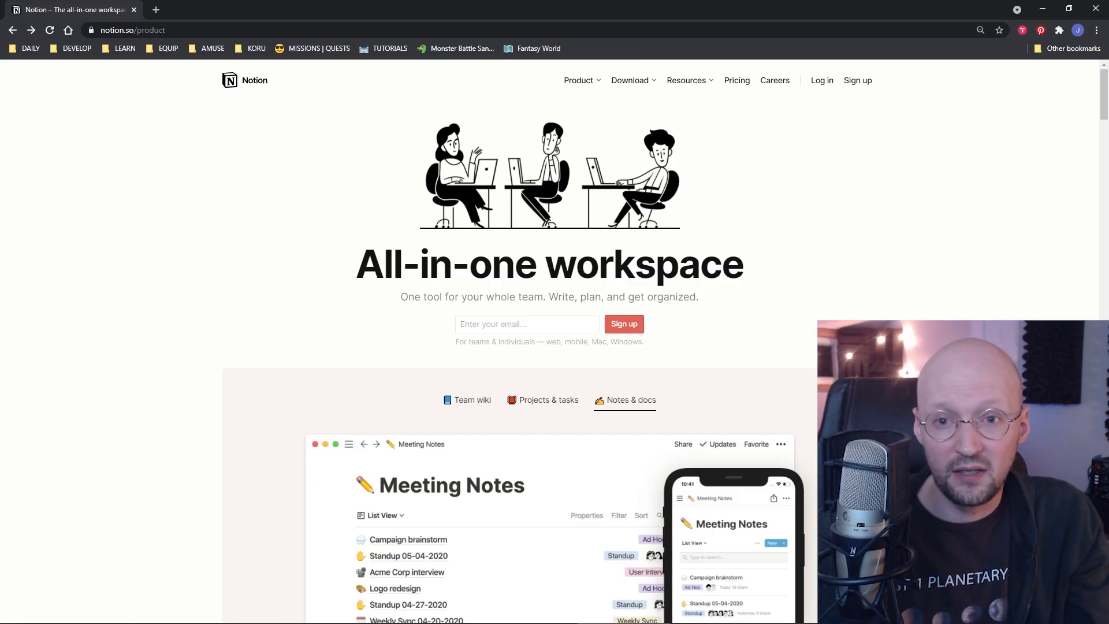
Review the team wiki example on the product page, then open the Fantasy World wiki bookmark.
left_click(471, 400)
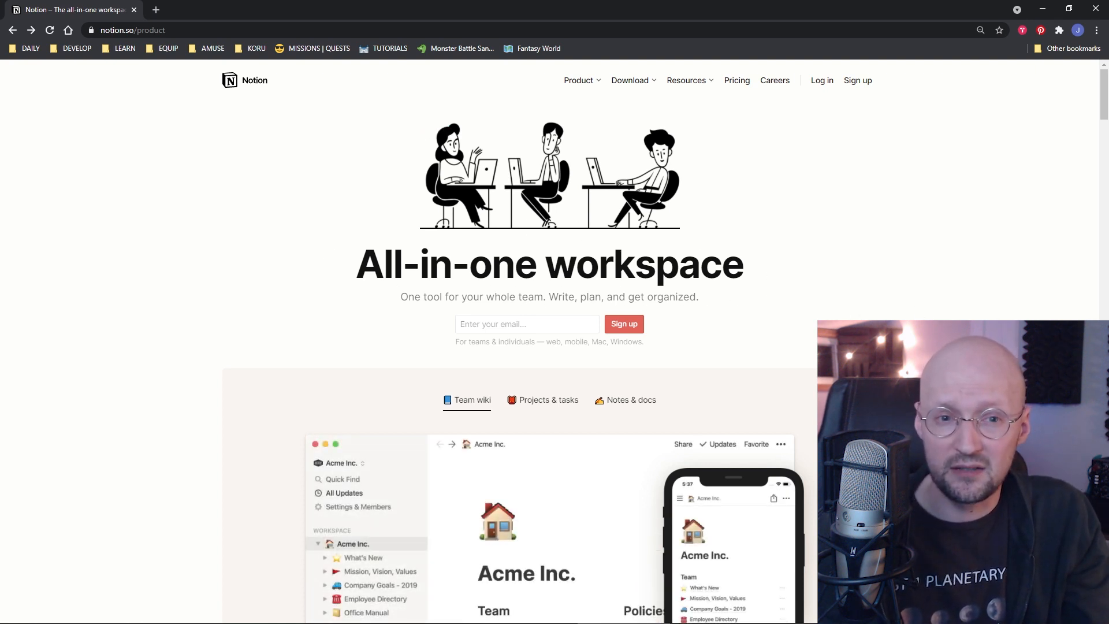
scroll("down", 3)
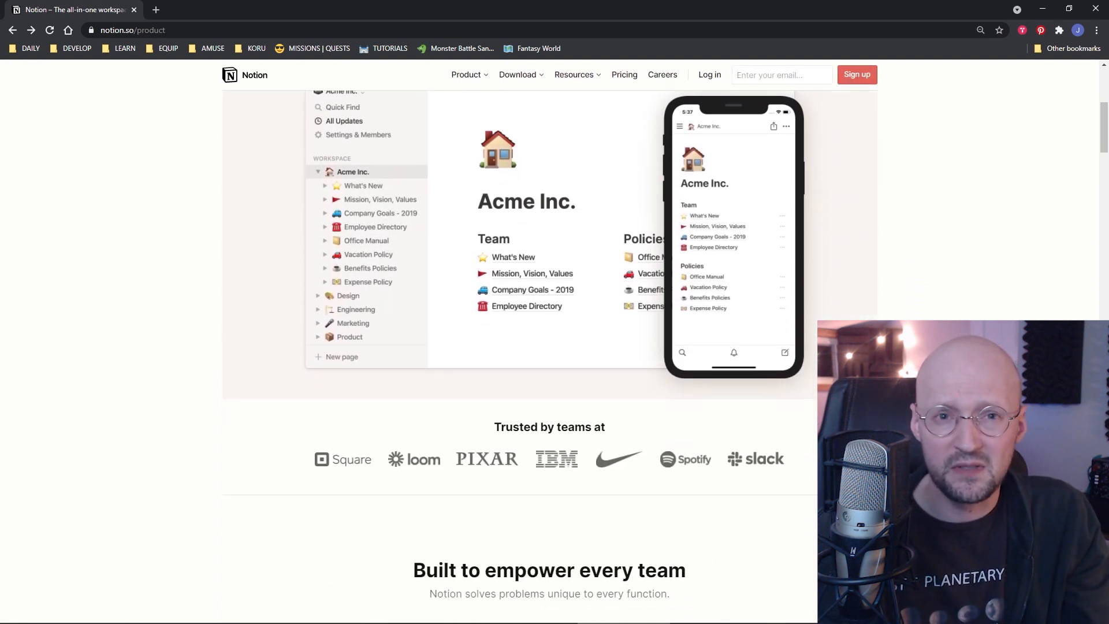
scroll("down", 3)
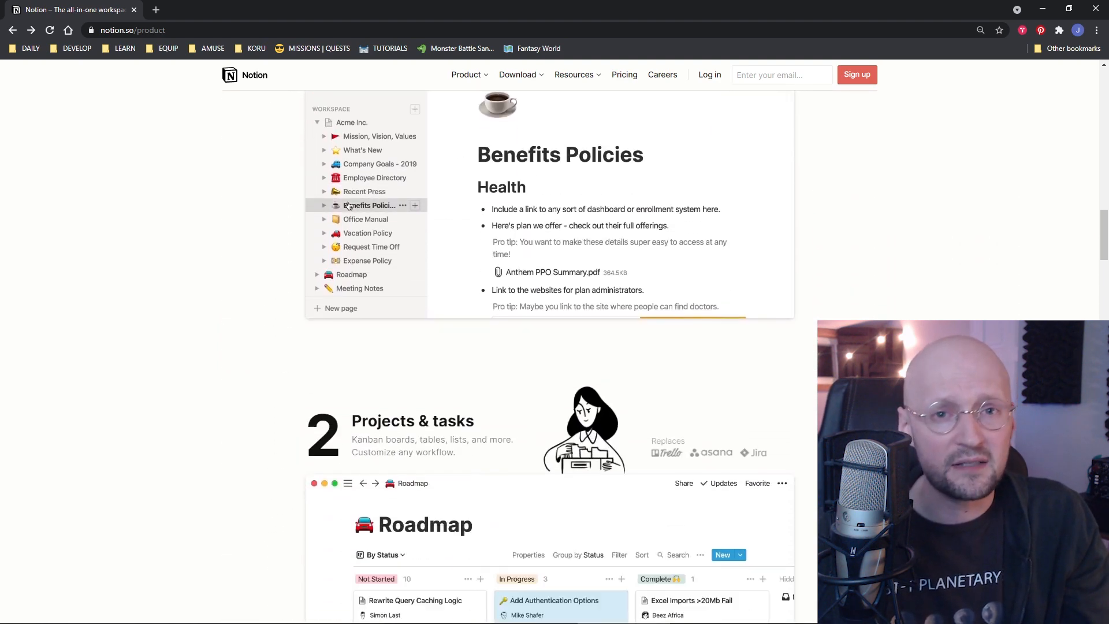
scroll("down", 3)
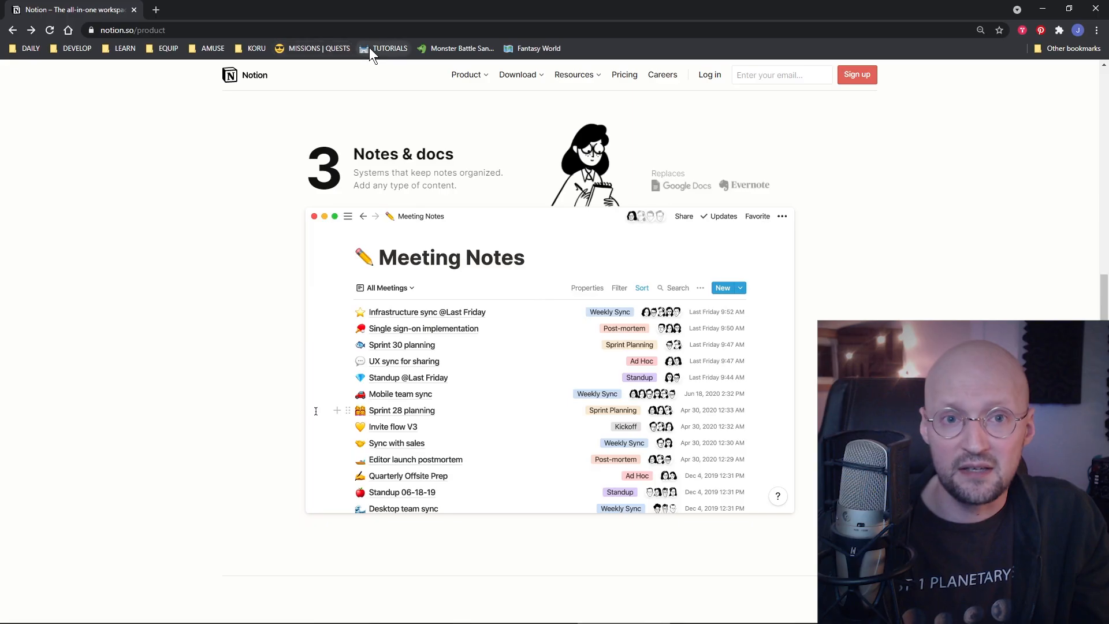
left_click(401, 394)
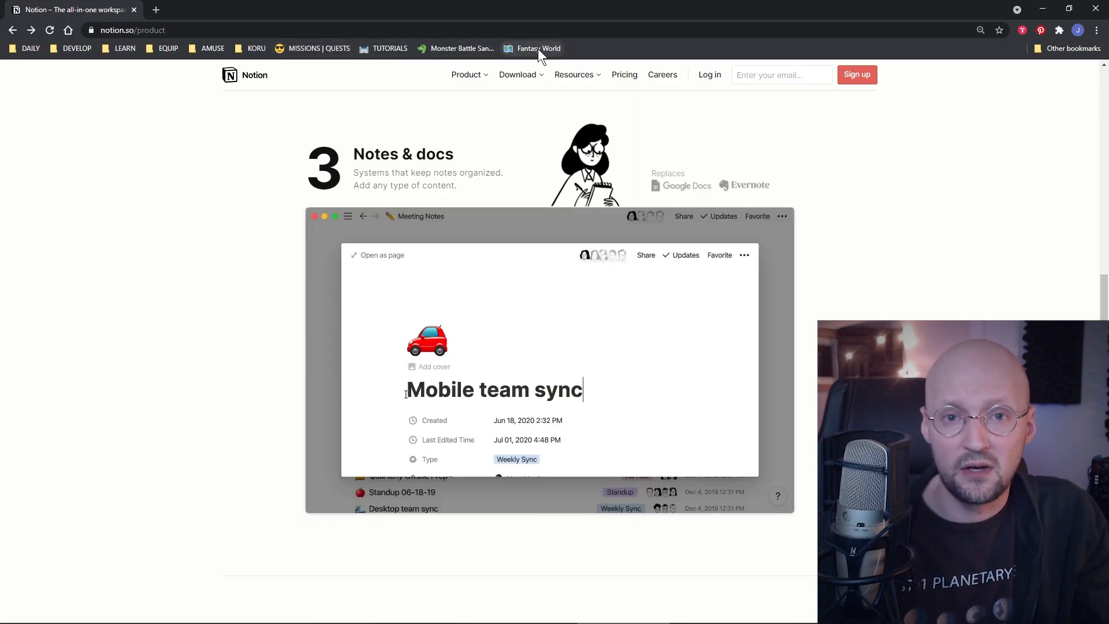
left_click(539, 49)
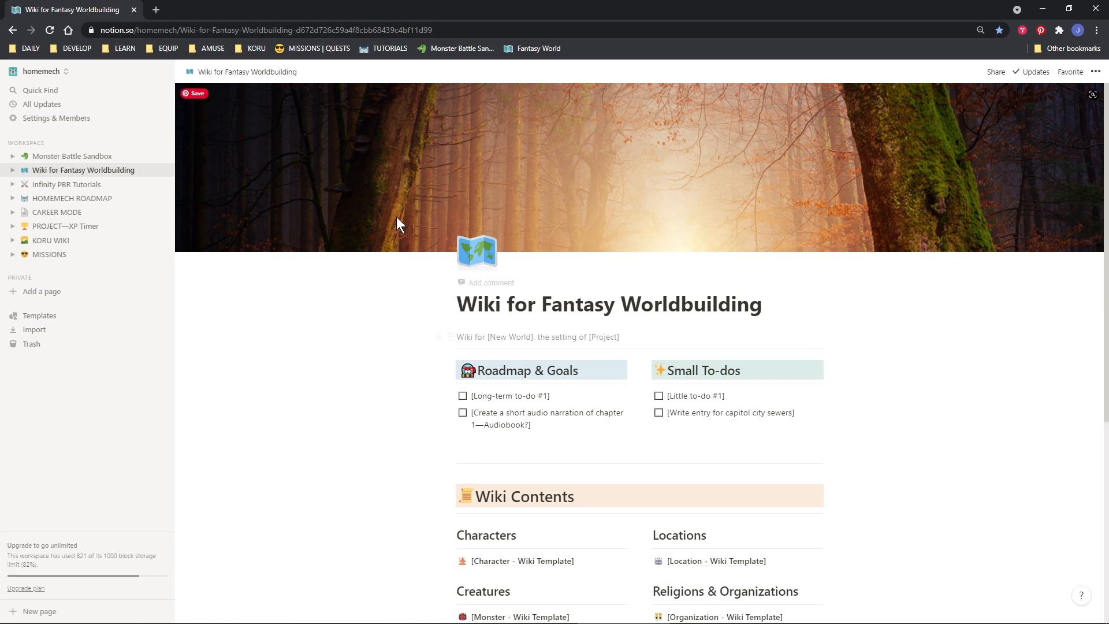
left_click(39, 315)
type("a")
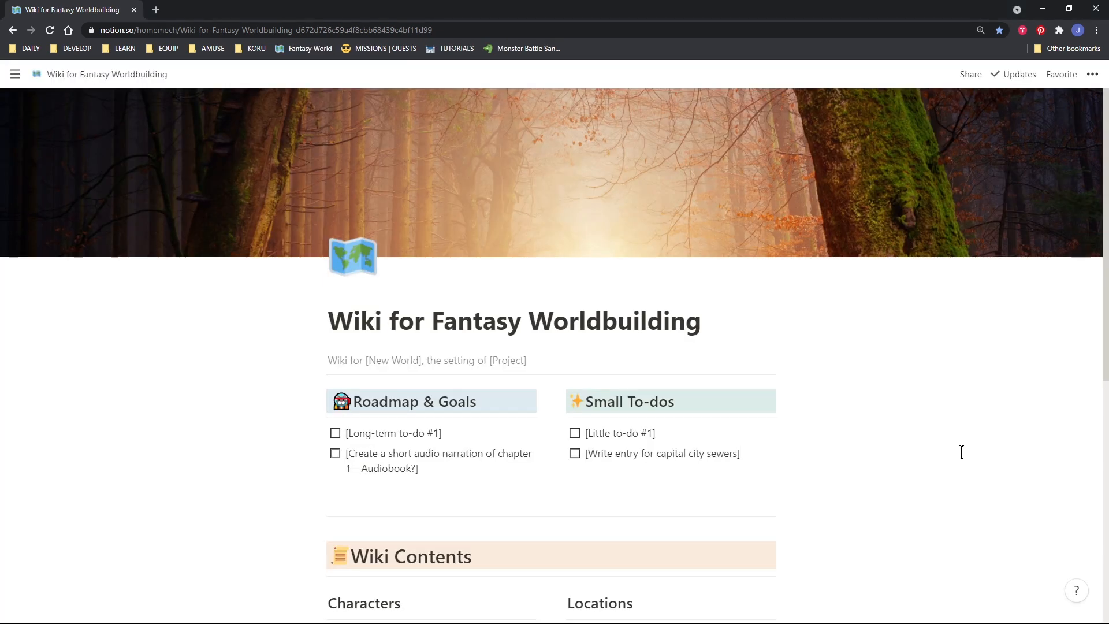
scroll("down", 3)
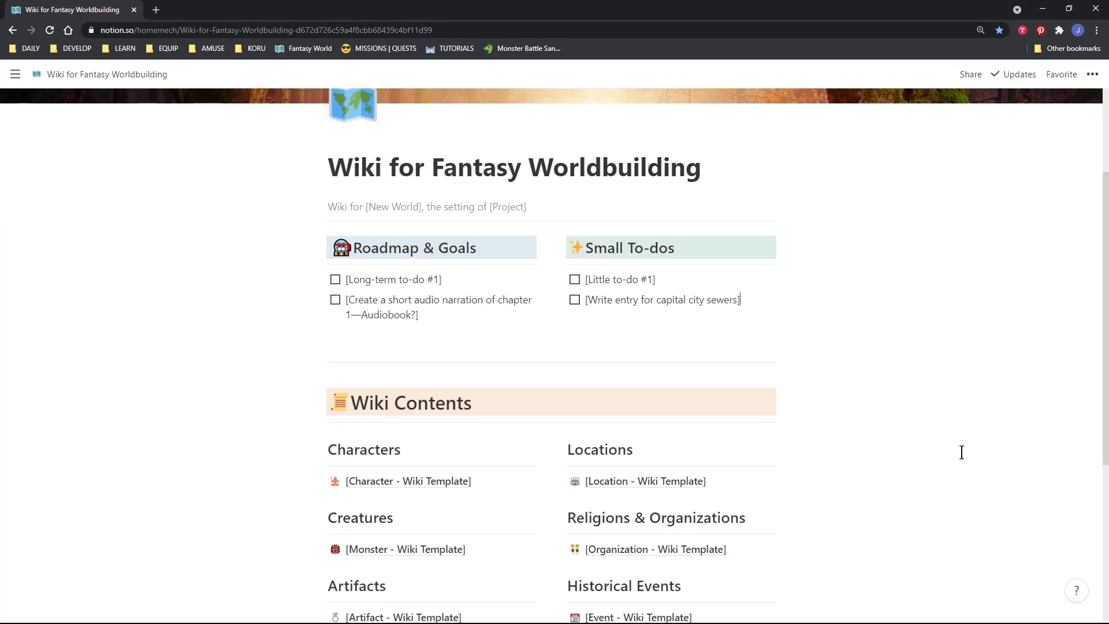
scroll("up", 3)
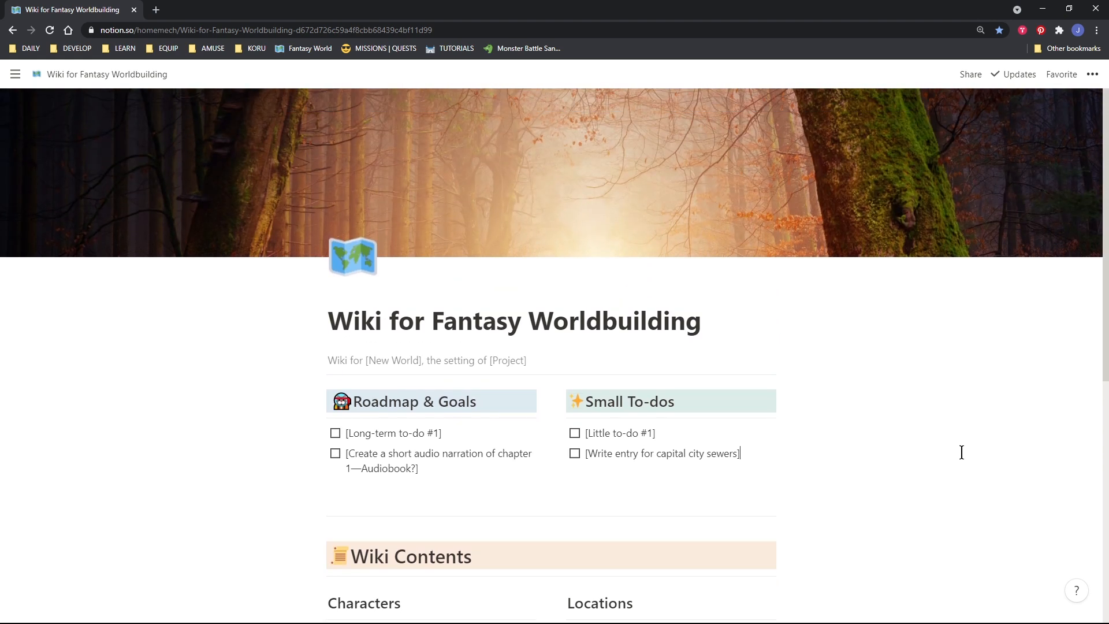
mouse_move(613, 532)
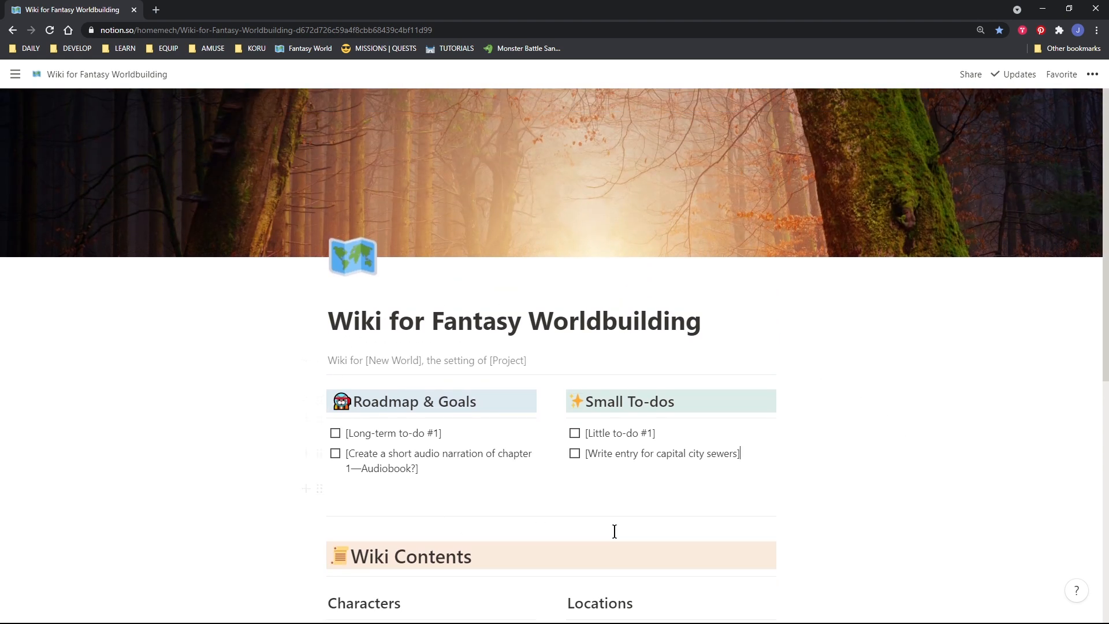
mouse_move(864, 421)
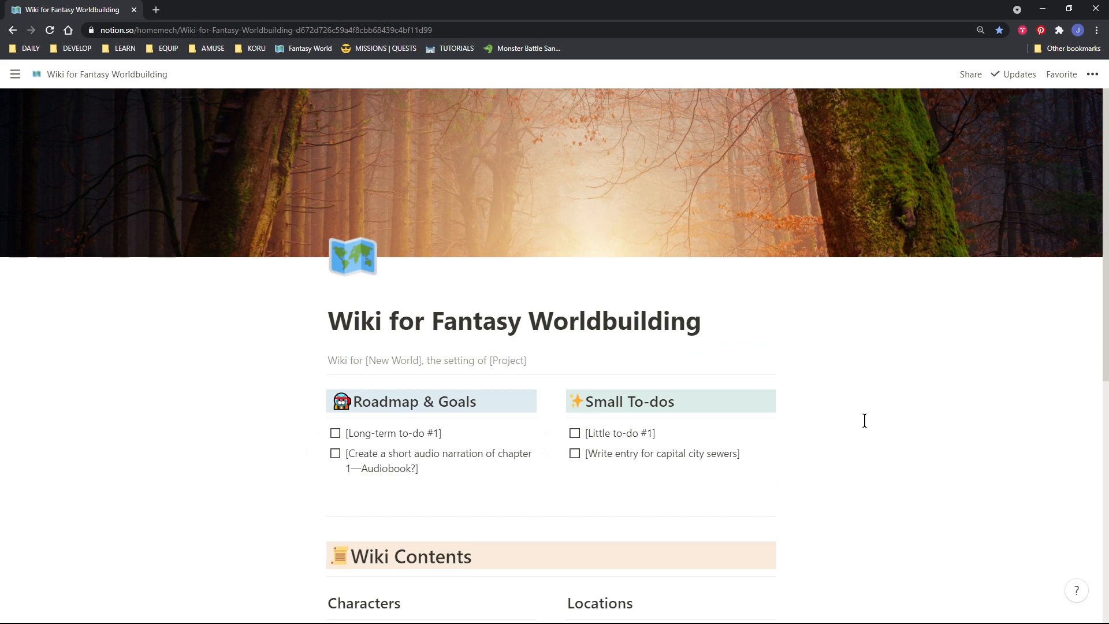
scroll("down", 3)
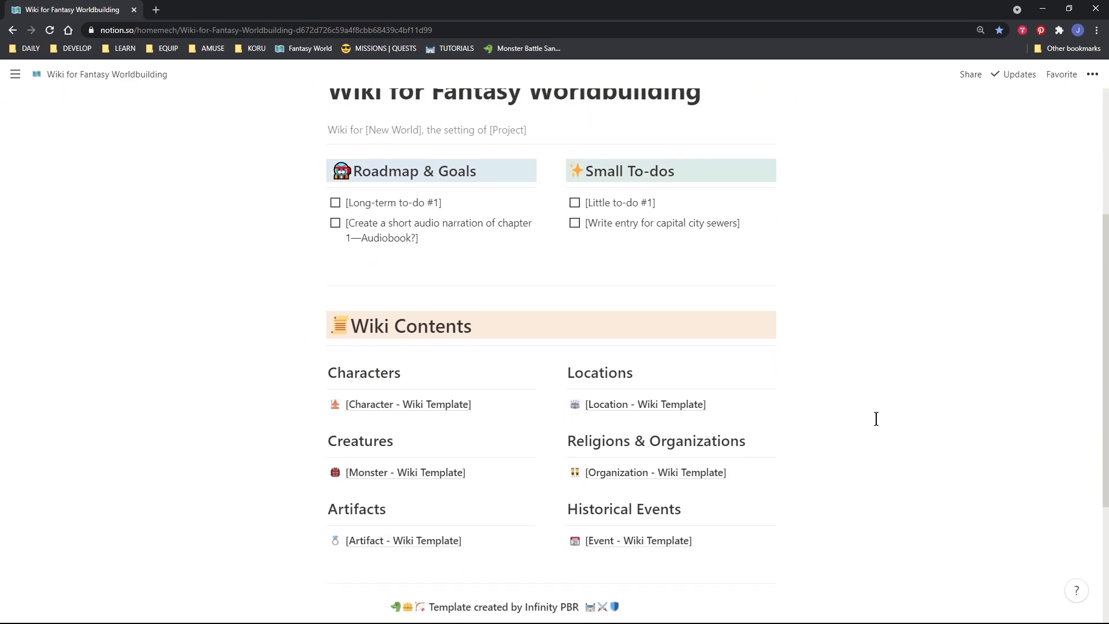
scroll("down", 3)
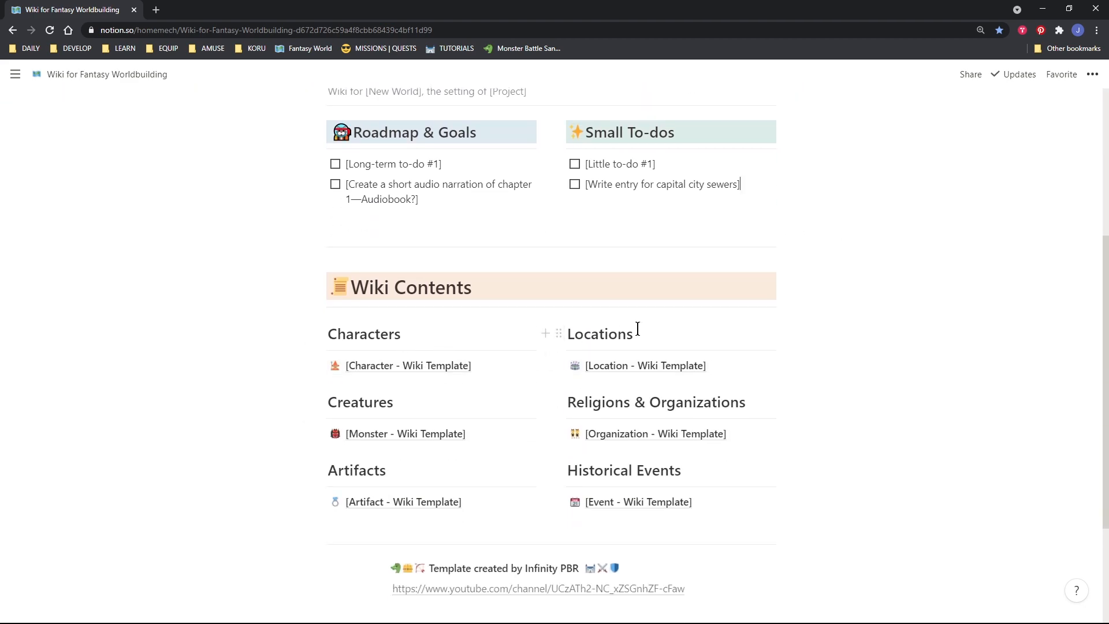
mouse_move(506, 449)
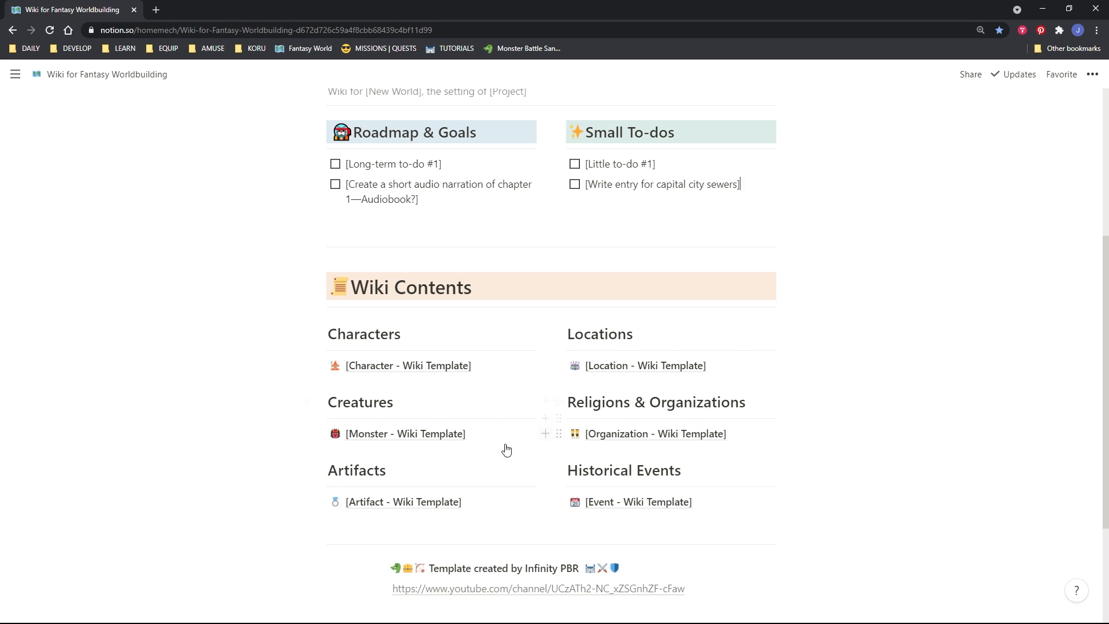
Look through the Monster - Wiki Template page, return to the wiki and duplicate the Character template entry.
left_click(405, 433)
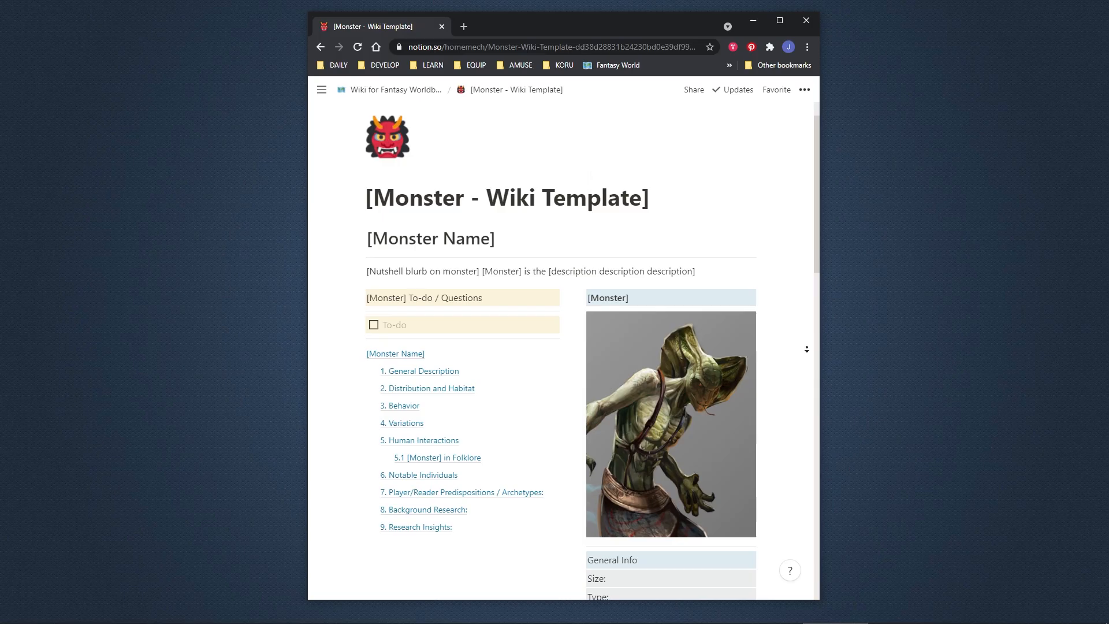
scroll("down", 3)
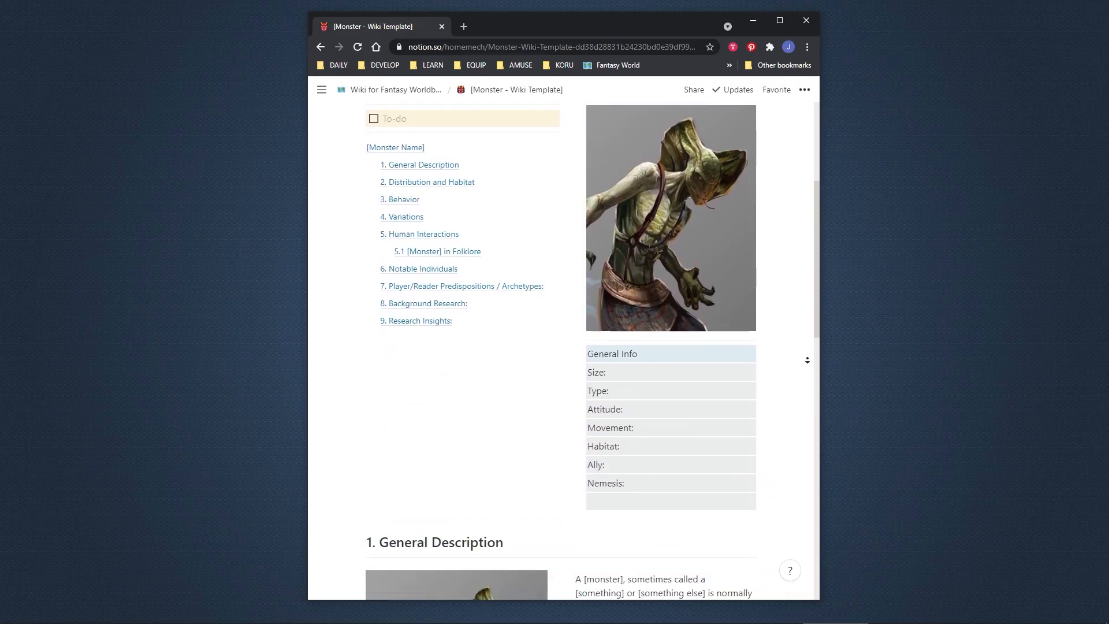
scroll("down", 3)
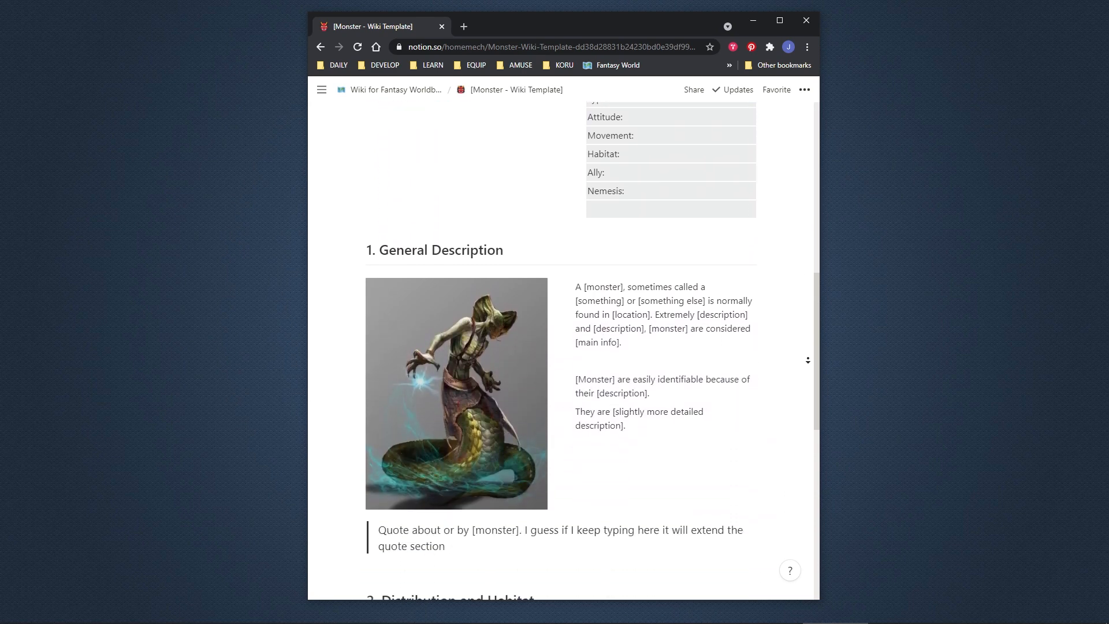
left_click(394, 89)
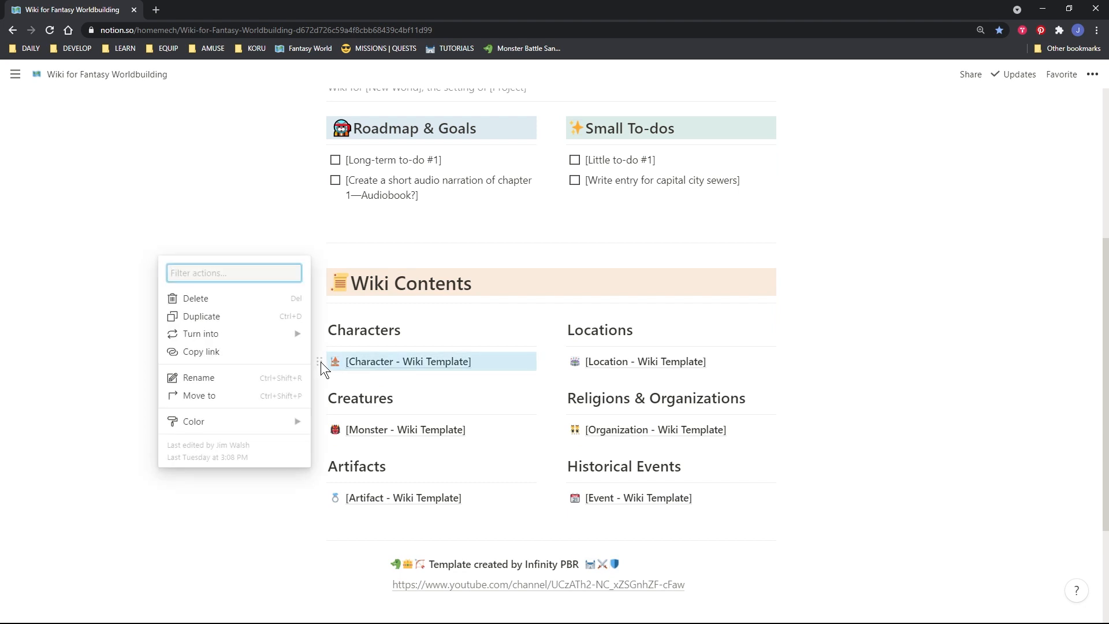
left_click(201, 316)
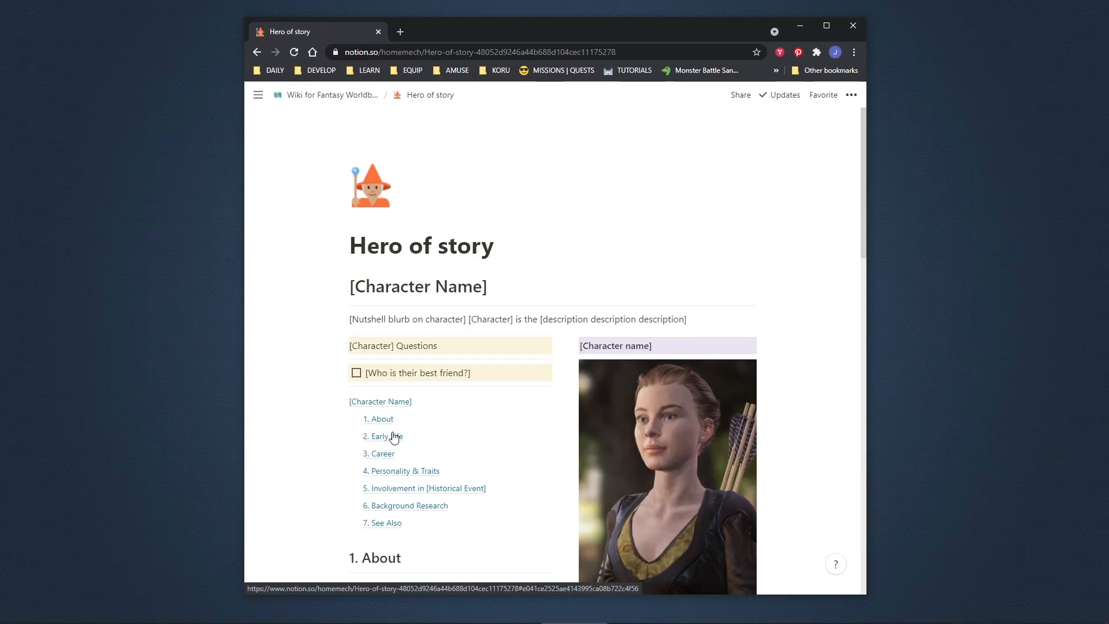
scroll("down", 3)
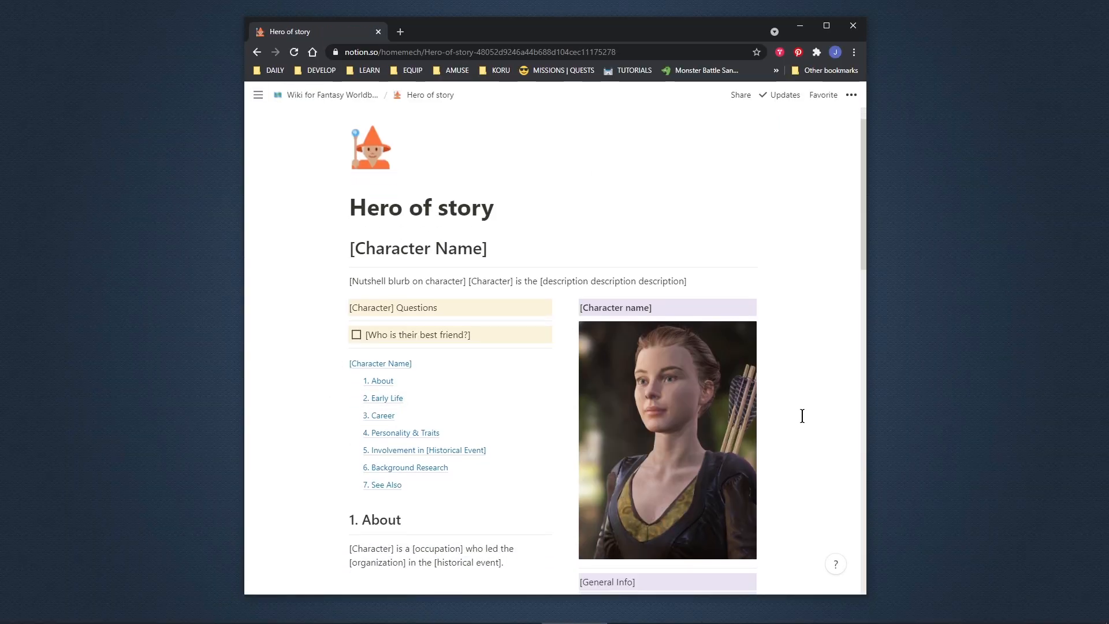
scroll("down", 3)
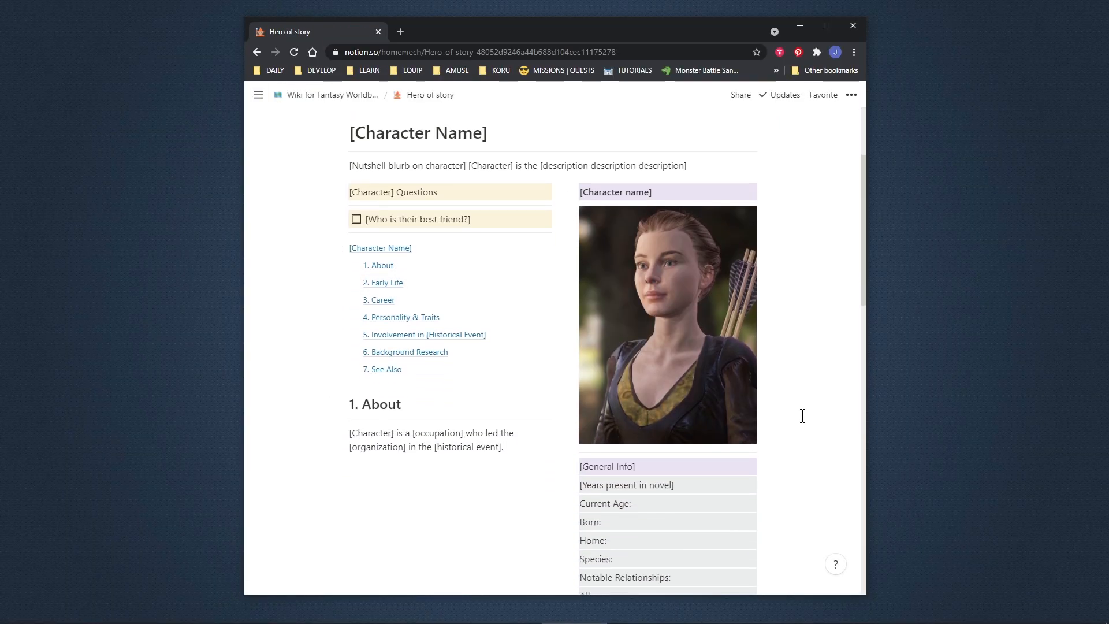
mouse_move(380, 247)
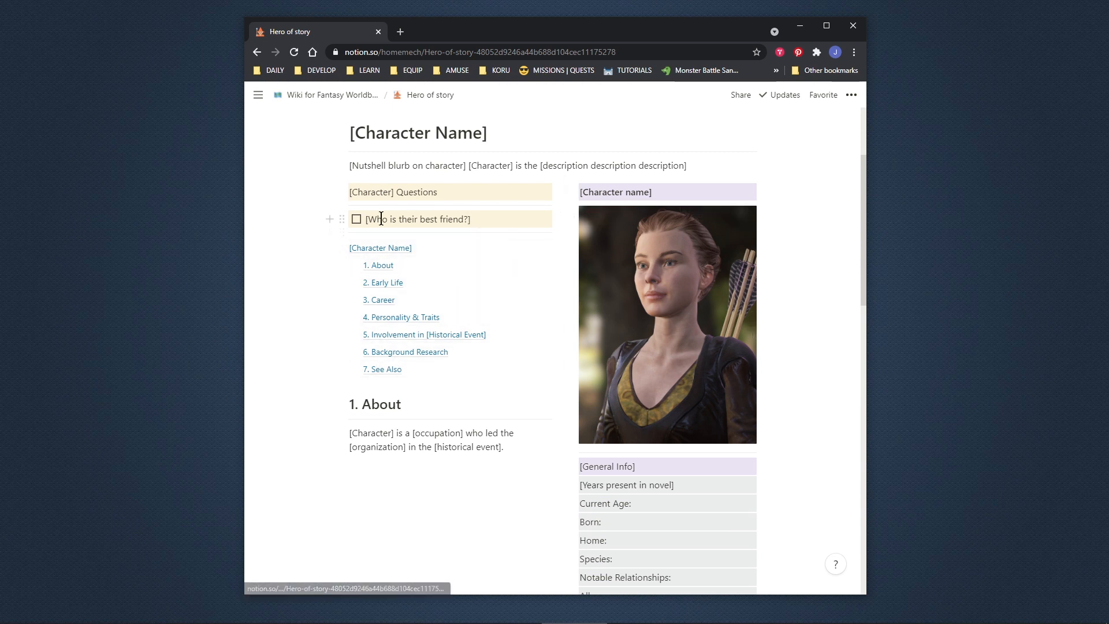
mouse_move(497, 223)
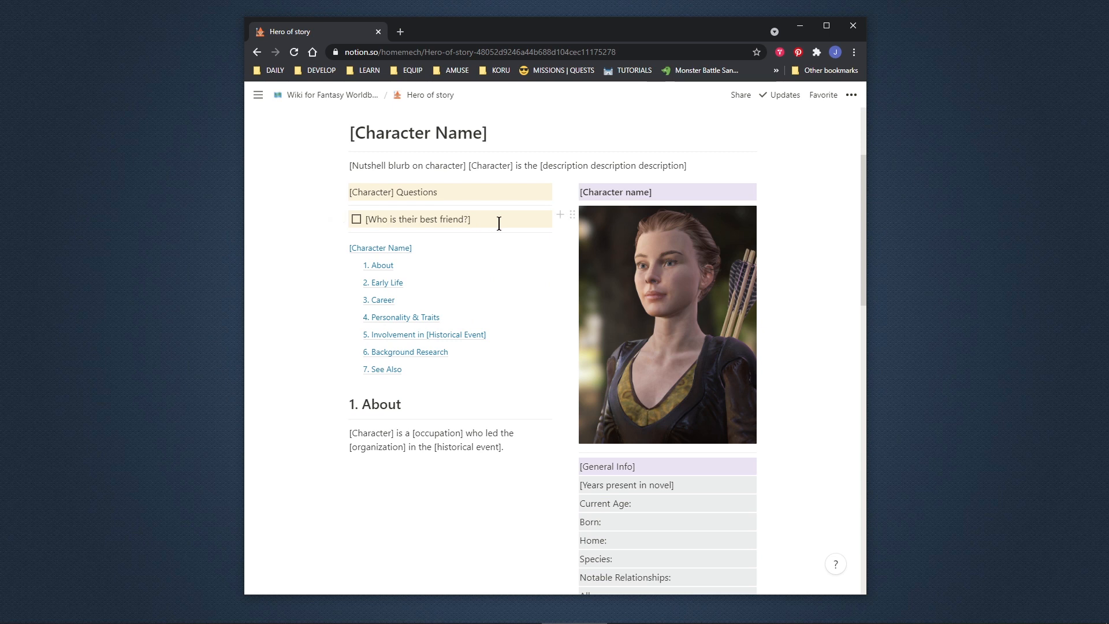
mouse_move(807, 392)
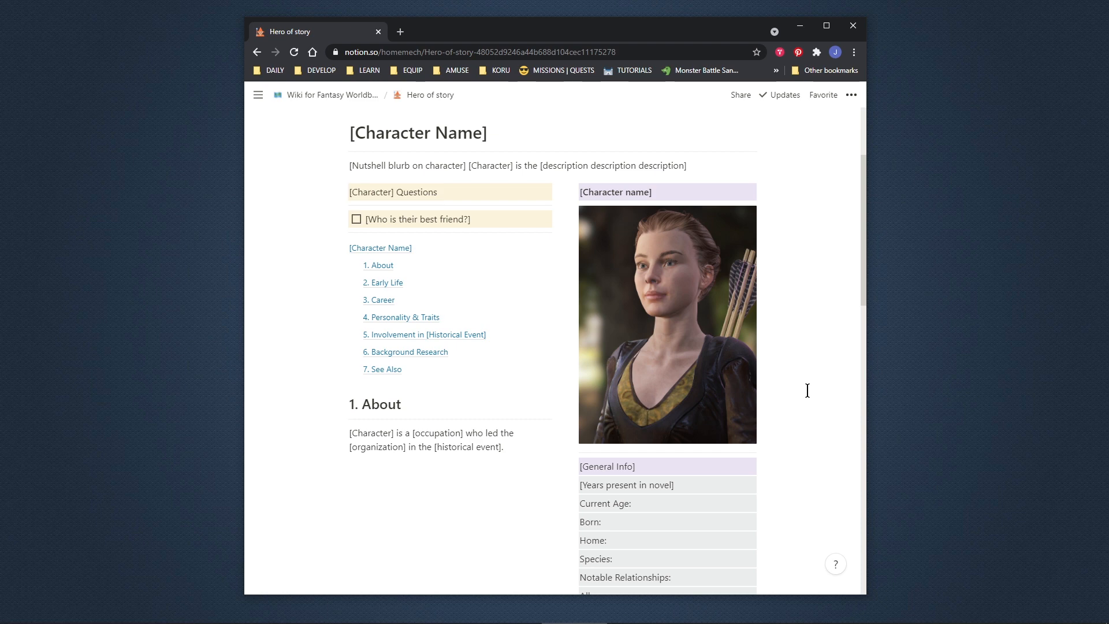
scroll("down", 3)
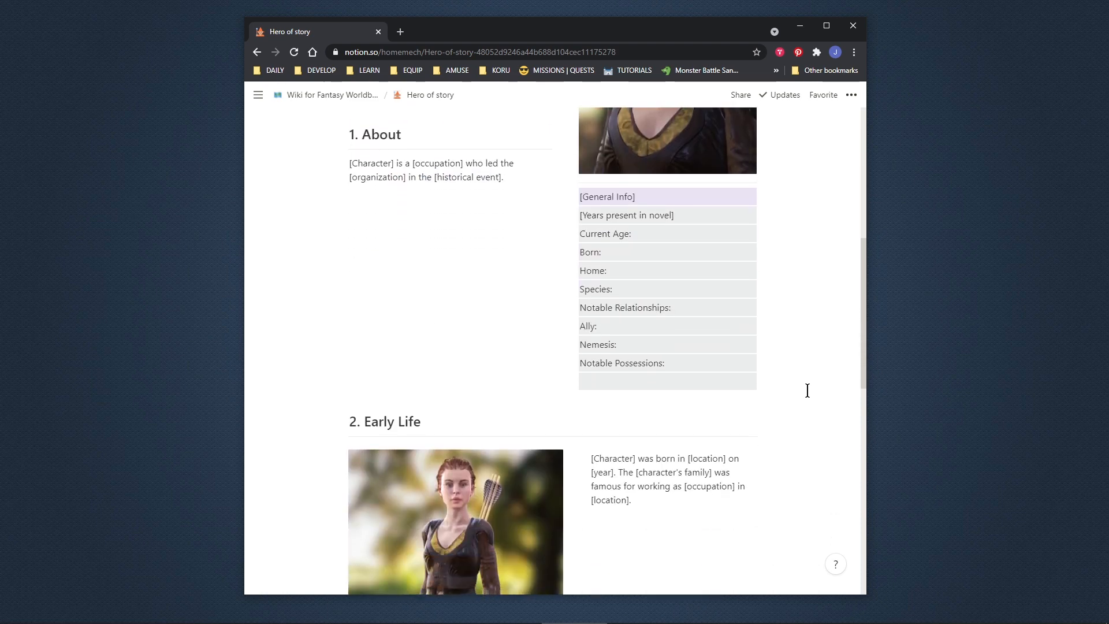
scroll("down", 3)
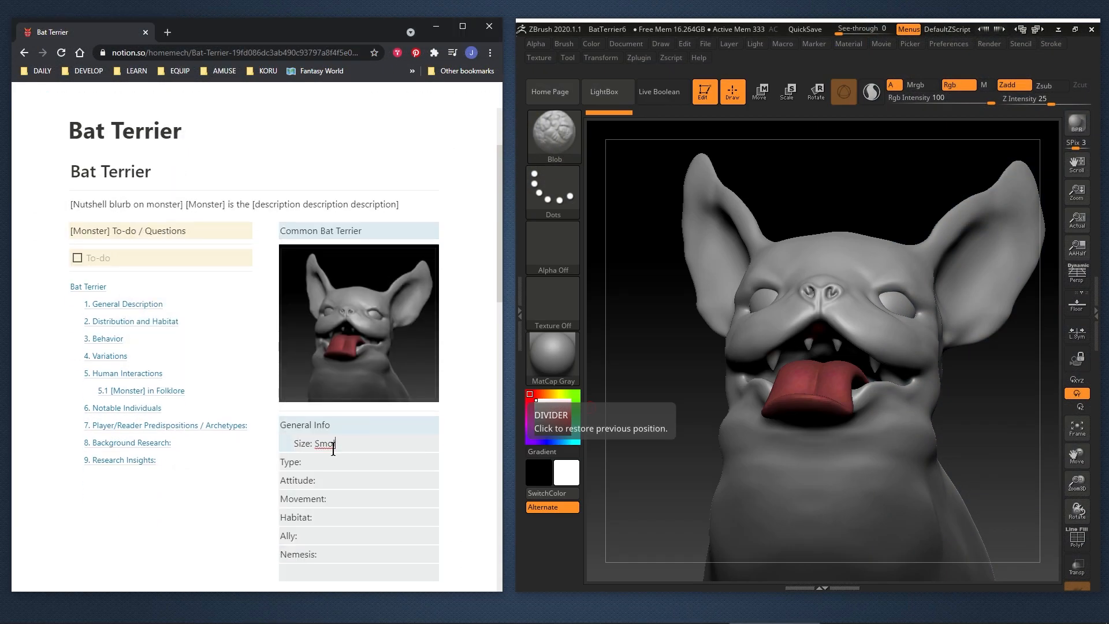
Describe the Bat Terrier as a cave hunters' dog breed emitting ultrasonic sounds nearly identical to bats.
scroll("down", 3)
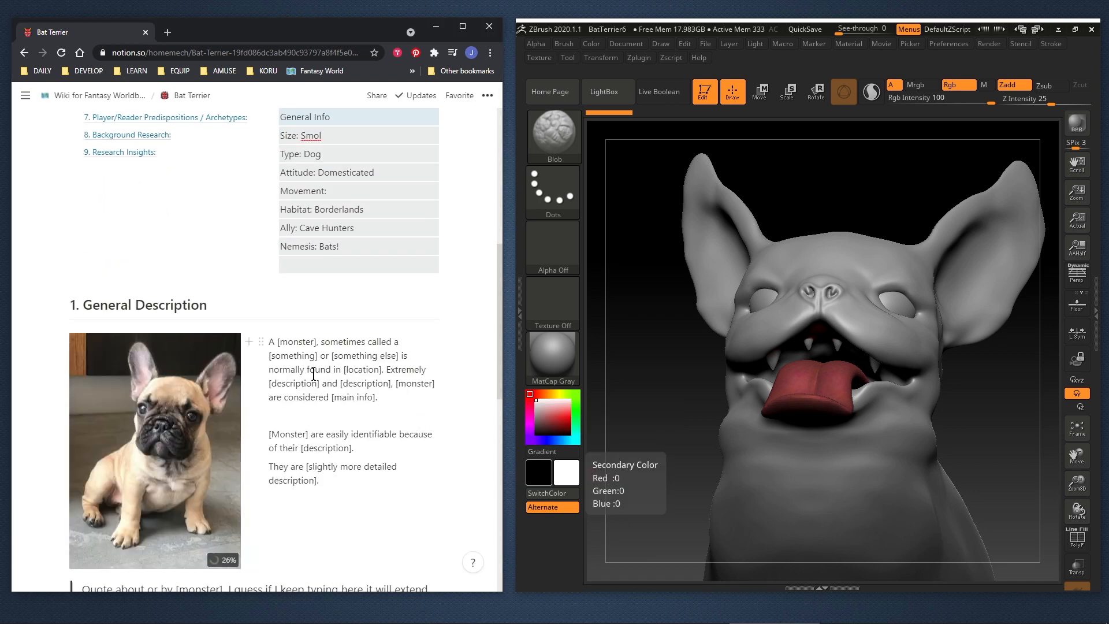
scroll("down", 3)
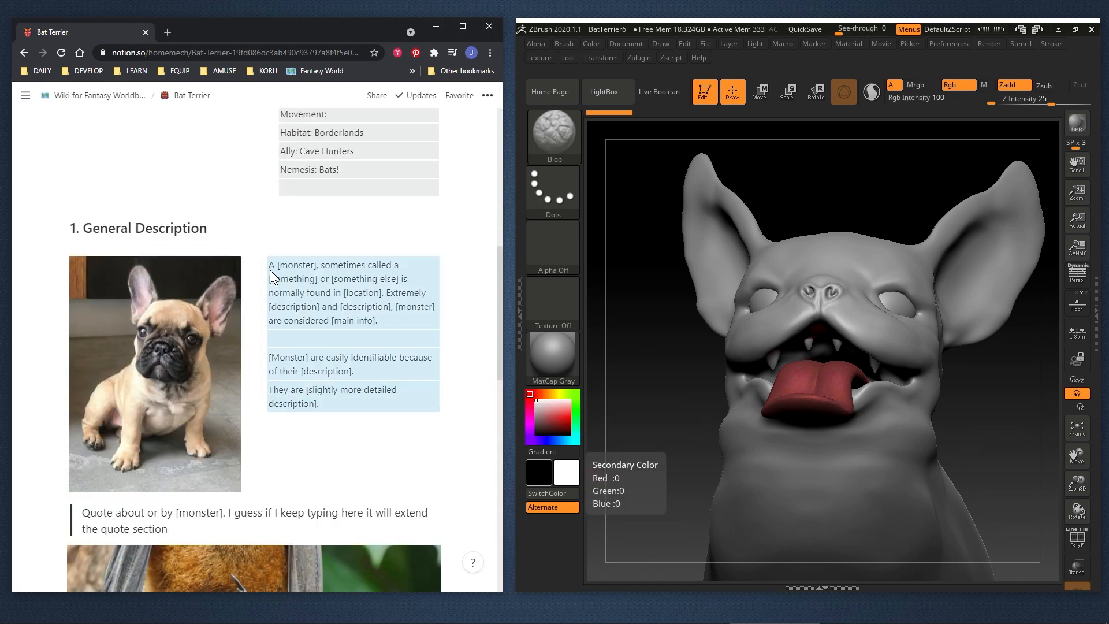
type("A bat terrier is a breed of dog favored by cave hunters in the borderlands")
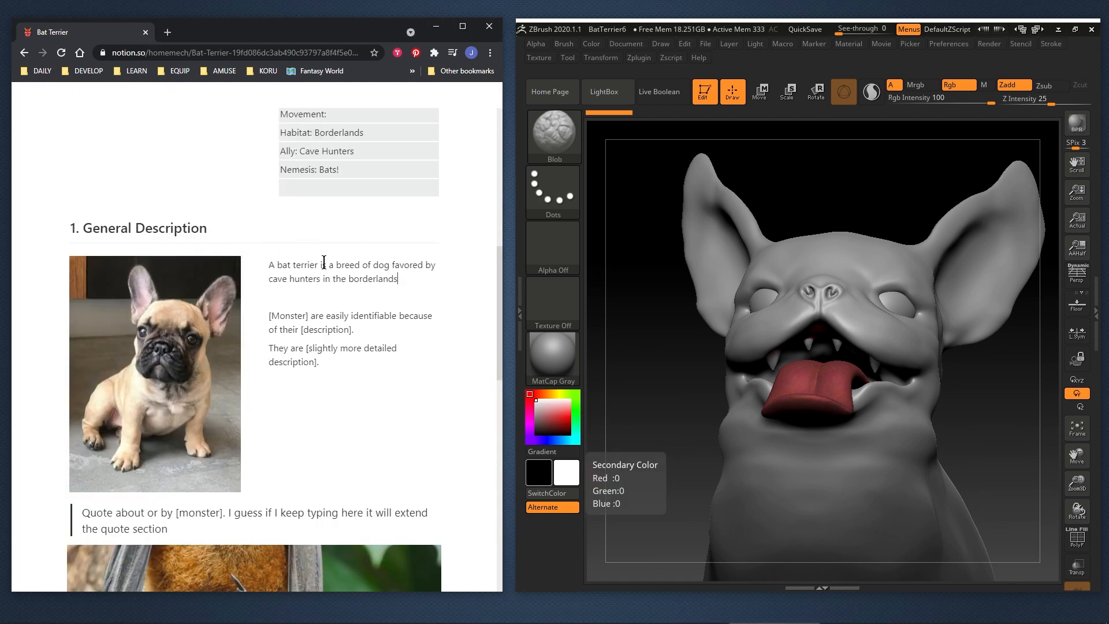
scroll("down", 3)
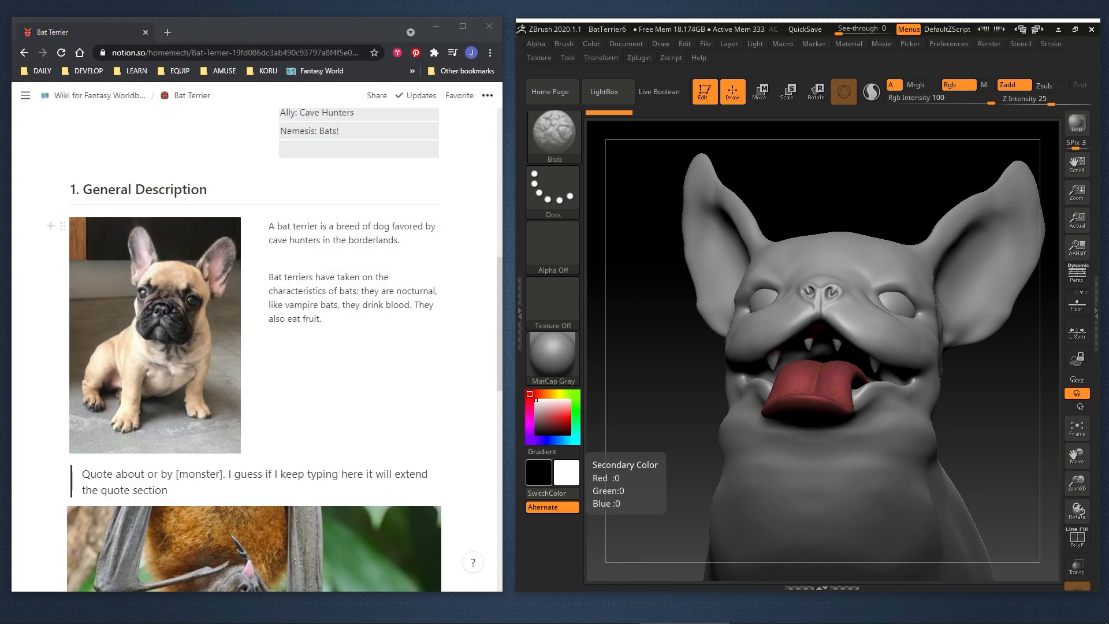
type("They can emit ultrasonic sounds nearly identical to bats.")
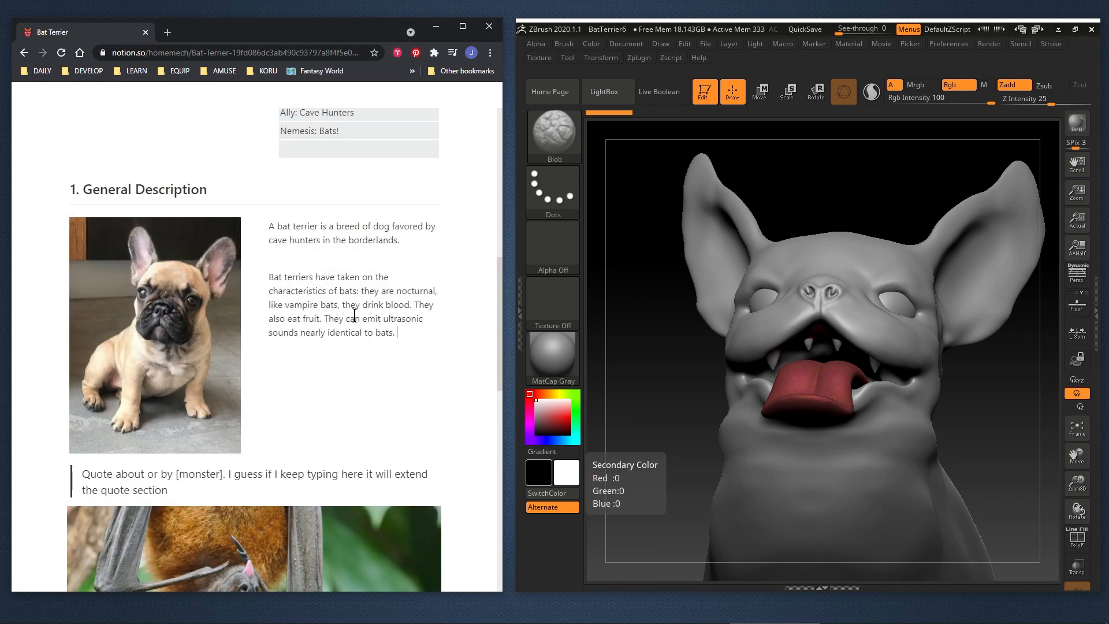